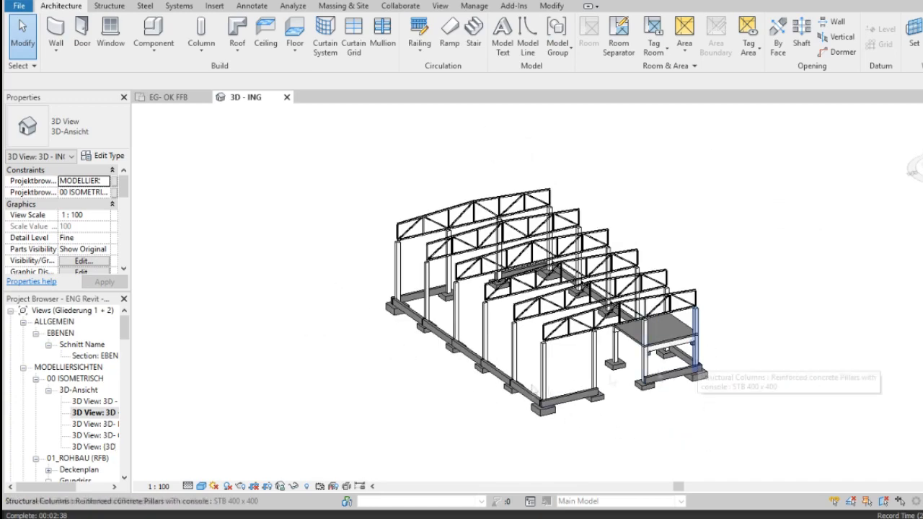
# Step: Switch from the hall's structural columns in Revit to the Dynamo export graph
pyautogui.click(542, 408)
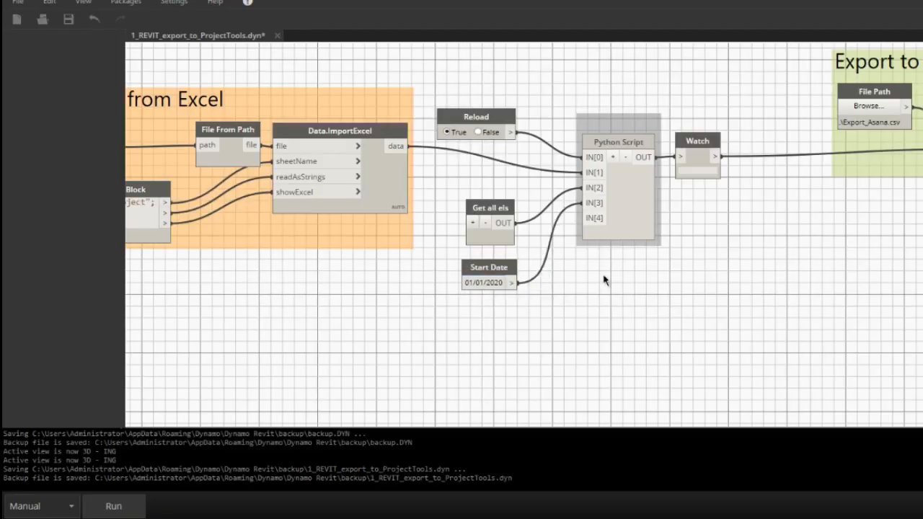
# Step: Open the Python Script node and scroll through its export code
pyautogui.doubleClick(618, 141)
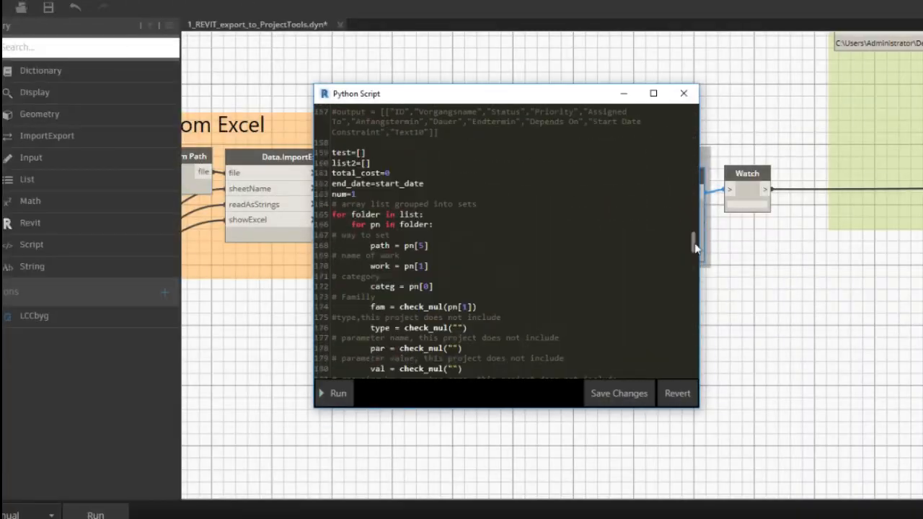
pyautogui.scroll(-3)
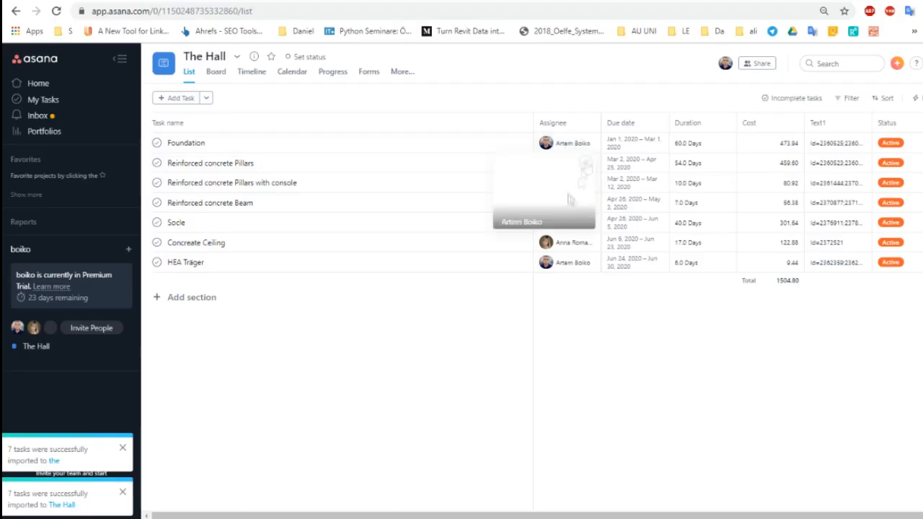
# Step: View The Hall tasks as a timeline Gantt, then the list, then a Kanban board
pyautogui.click(250, 71)
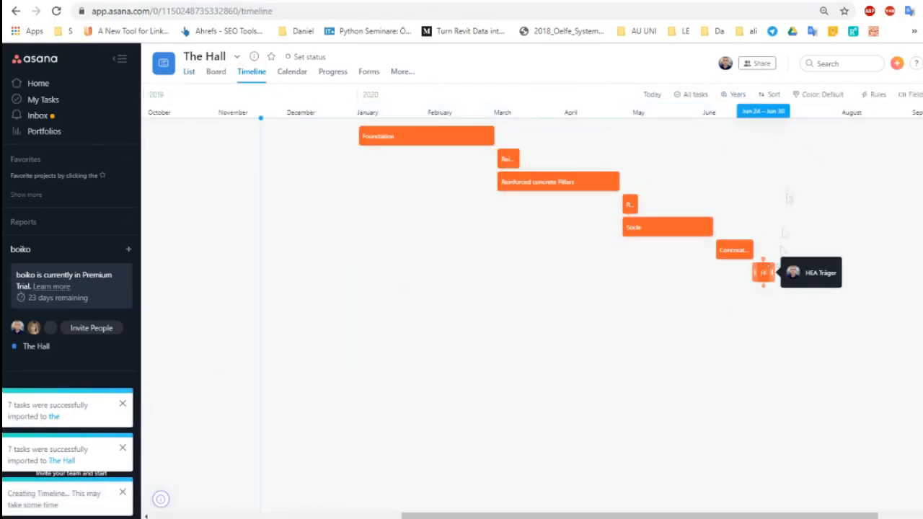
pyautogui.click(189, 70)
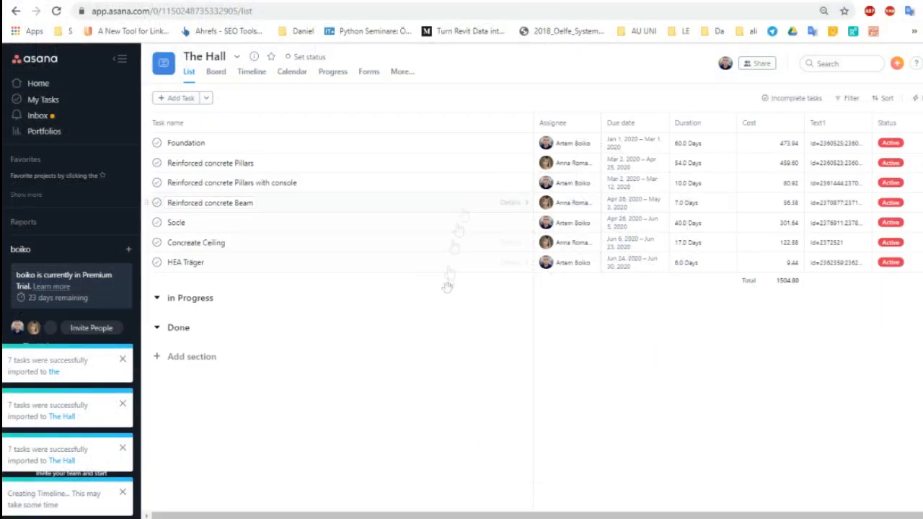
pyautogui.click(216, 71)
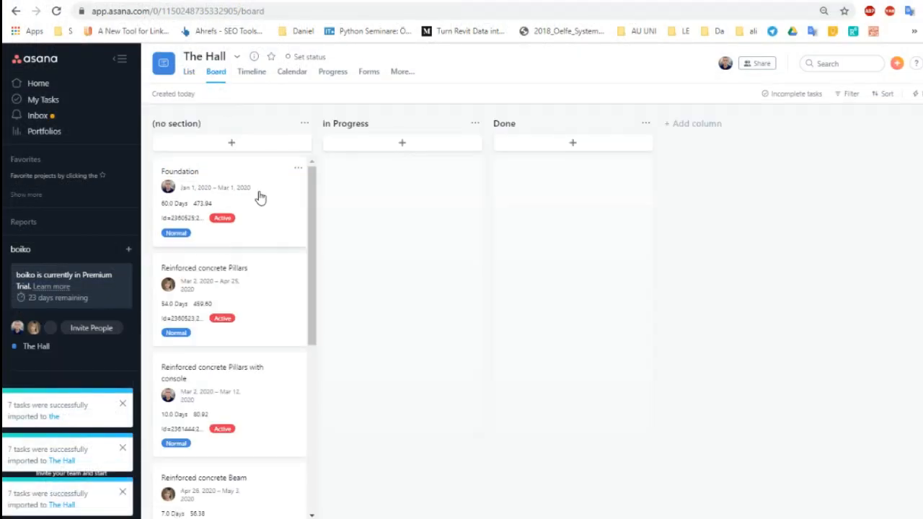